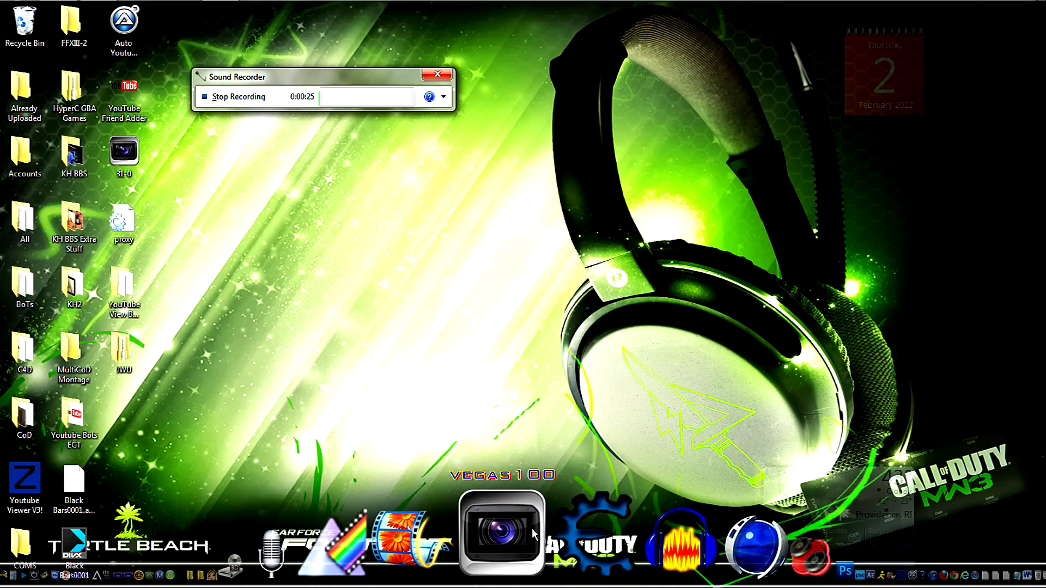
Launch Vegas Pro 10 from the dock beside the CoD clips folder
left_click(502, 532)
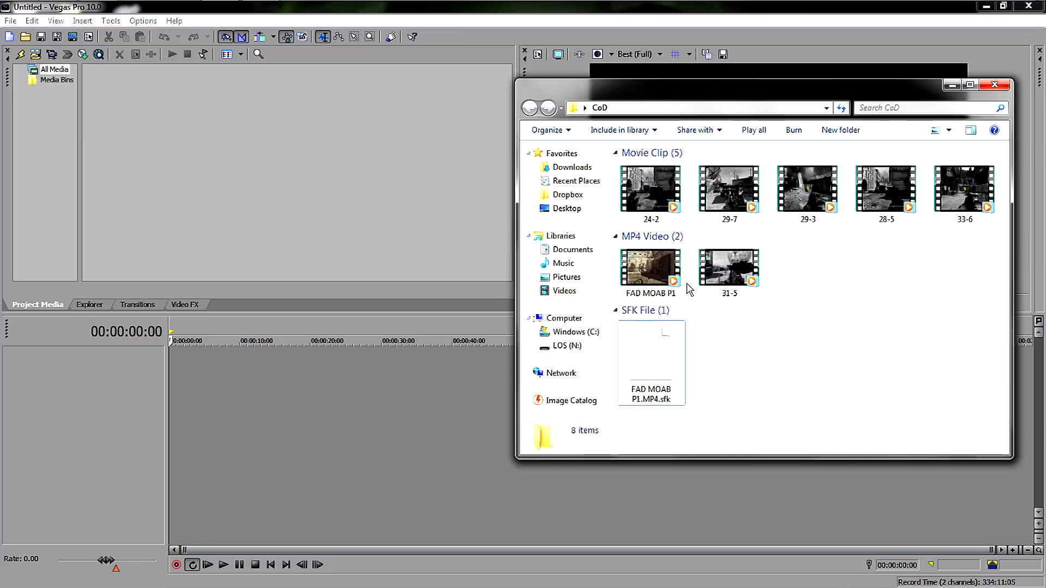
Import FAD MOAB P1.MP4 and place it on the timeline as video and audio events
left_click(649, 262)
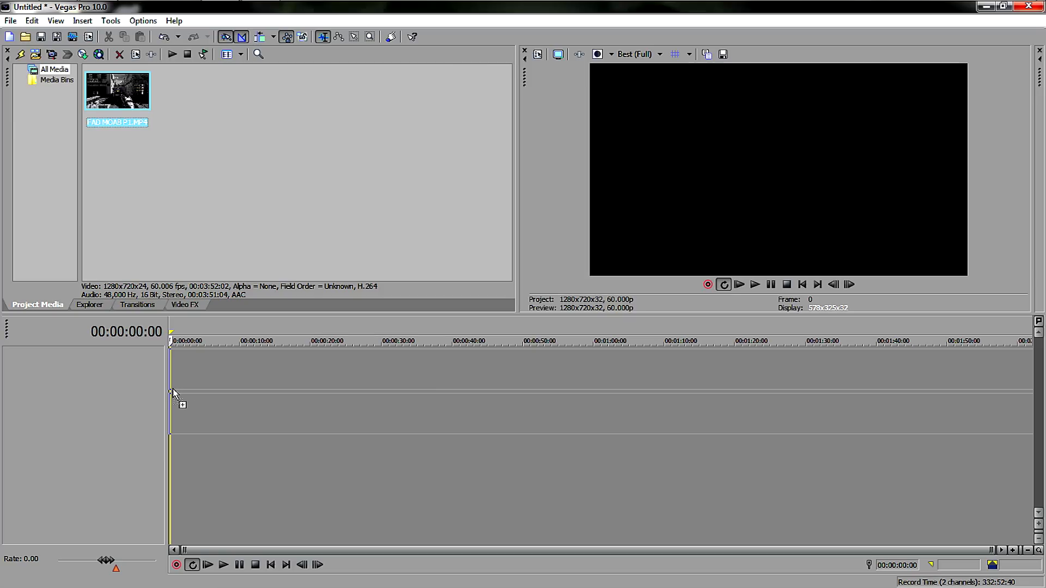
left_click_drag(117, 90, 173, 399)
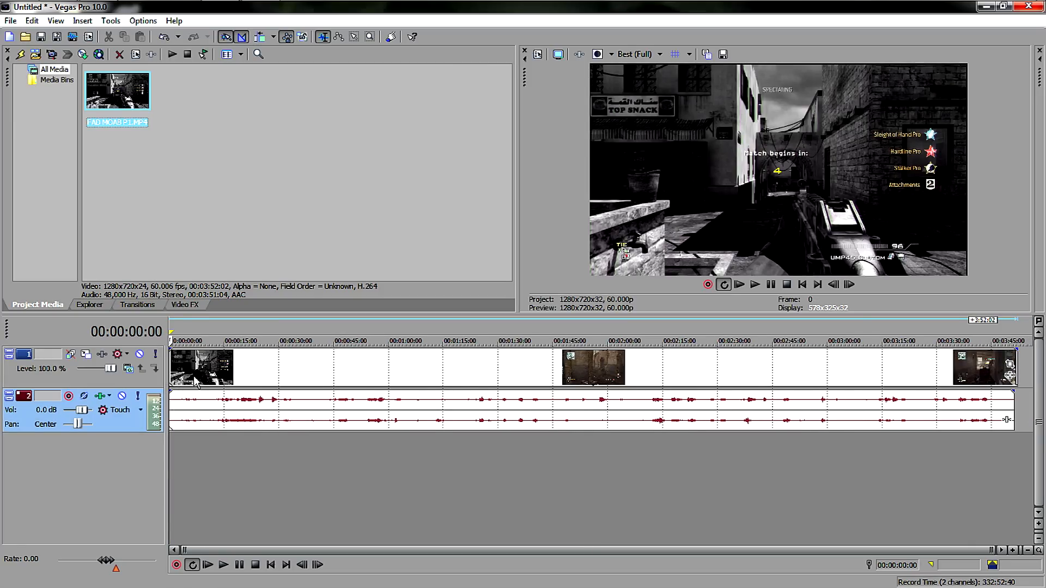
left_click(314, 369)
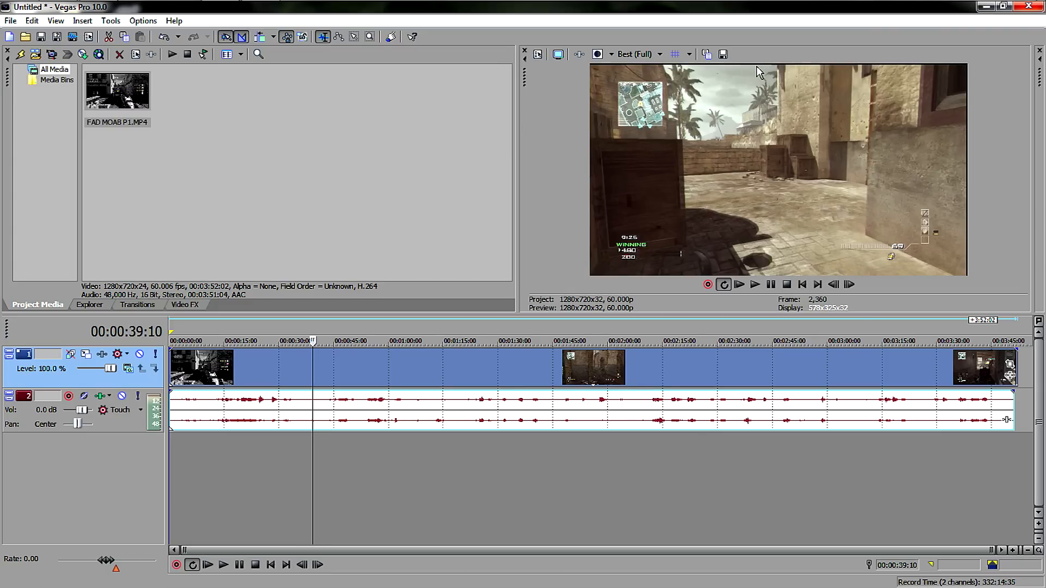
mouse_move(946, 109)
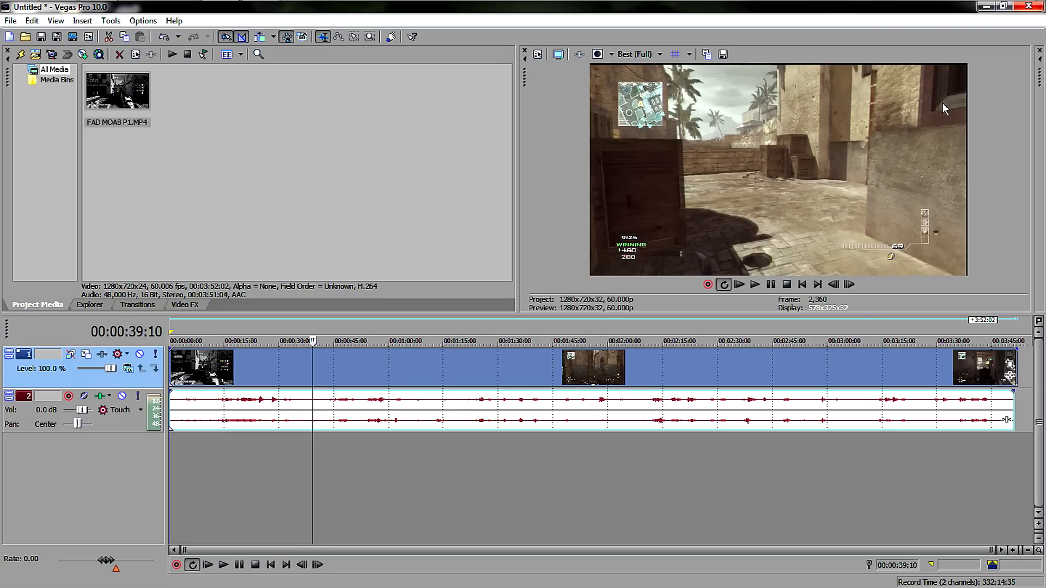
mouse_move(999, 248)
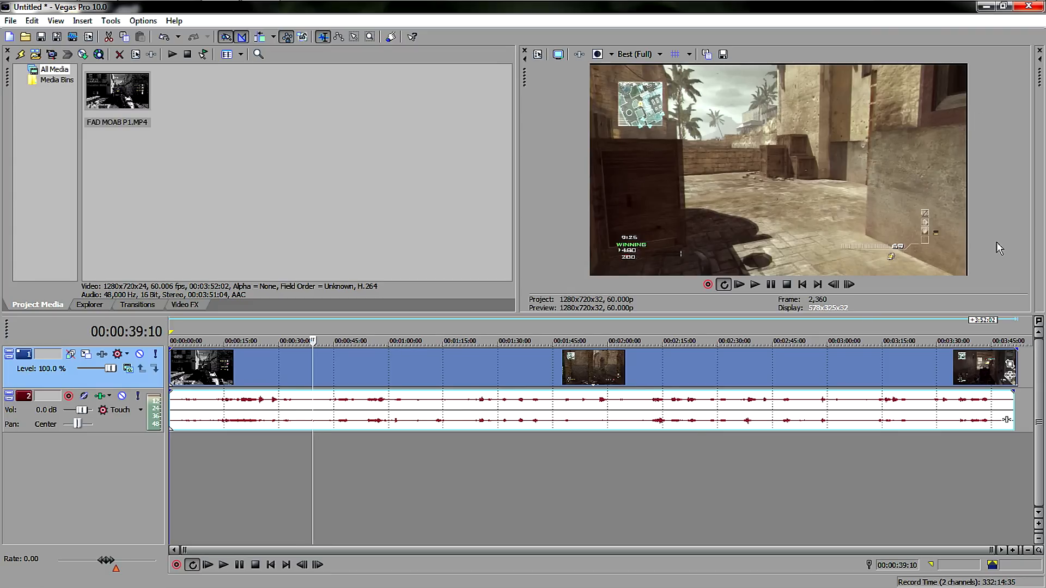
Turn off Maintain Aspect Ratio for the gameplay event via its Switches menu
right_click(820, 370)
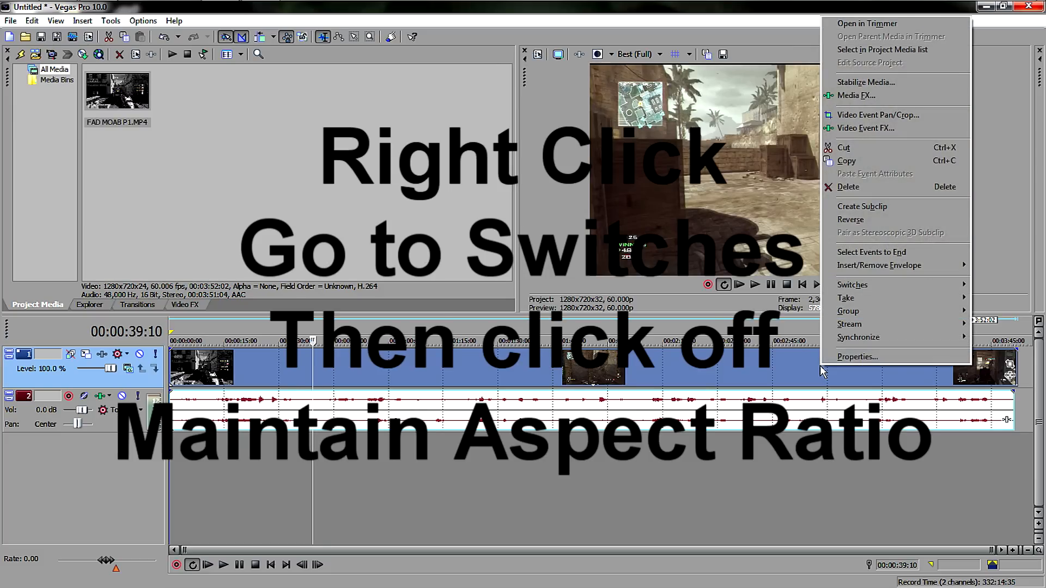
mouse_move(851, 285)
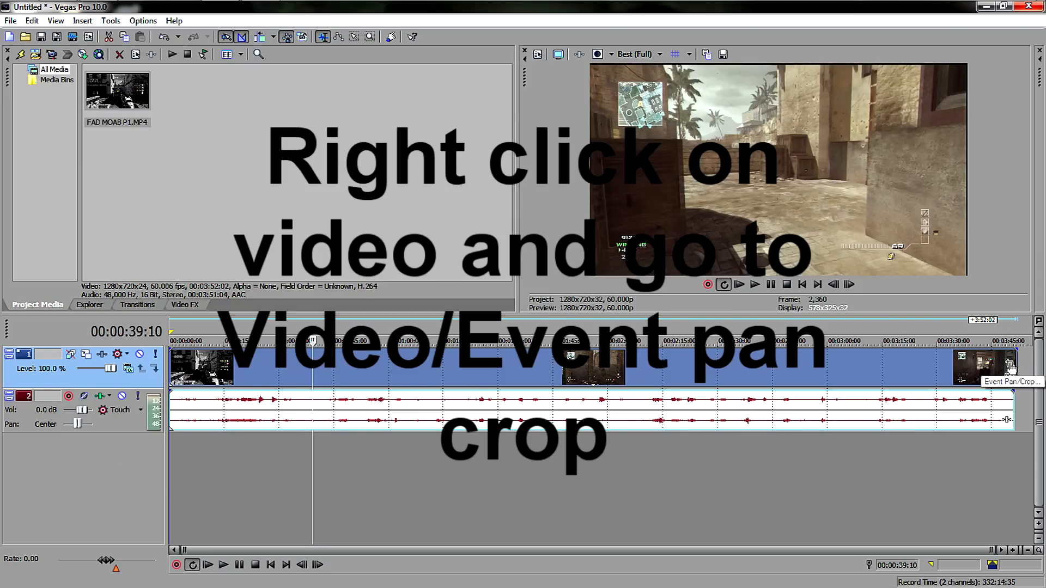
Crop the event in Video Event Pan/Crop to about 1273 by 717, removing the black bars
right_click(1010, 367)
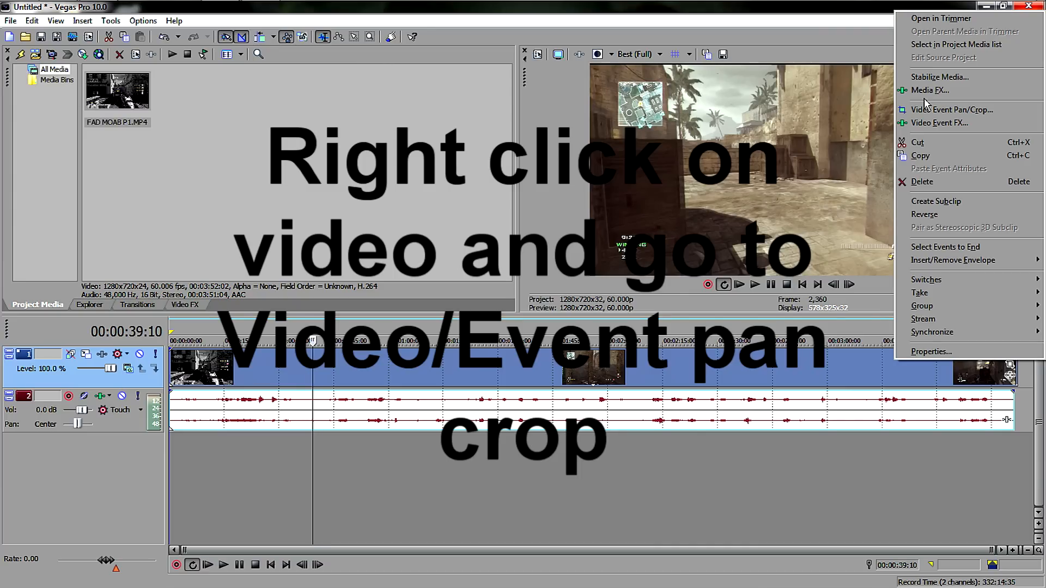
mouse_move(950, 109)
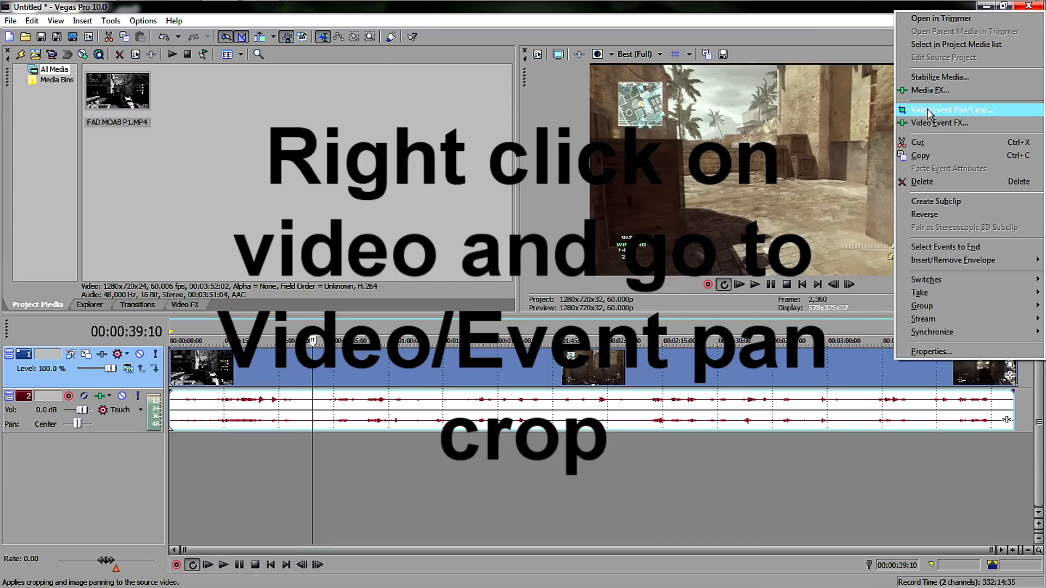
left_click(955, 109)
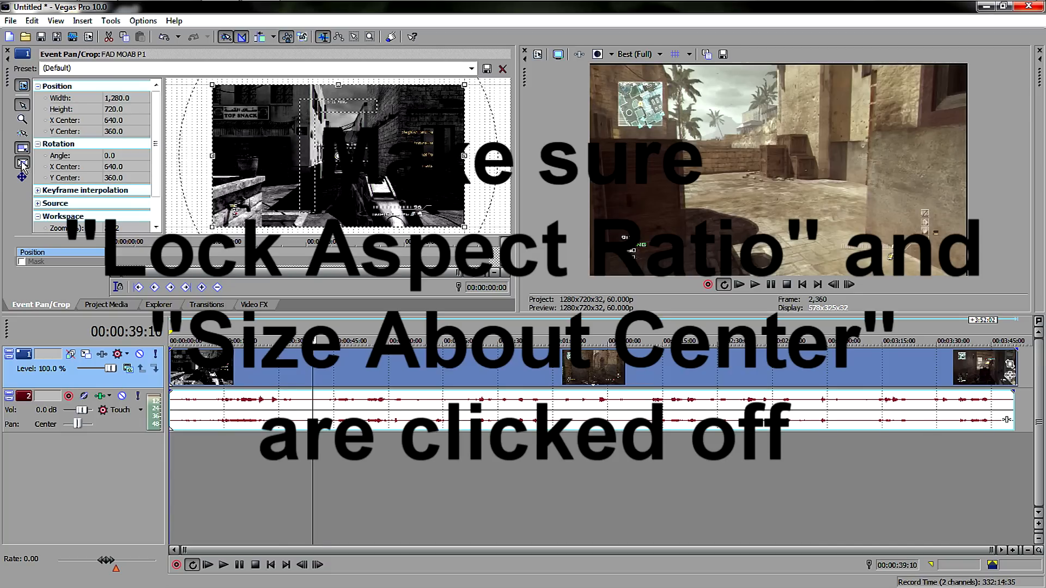
mouse_move(22, 133)
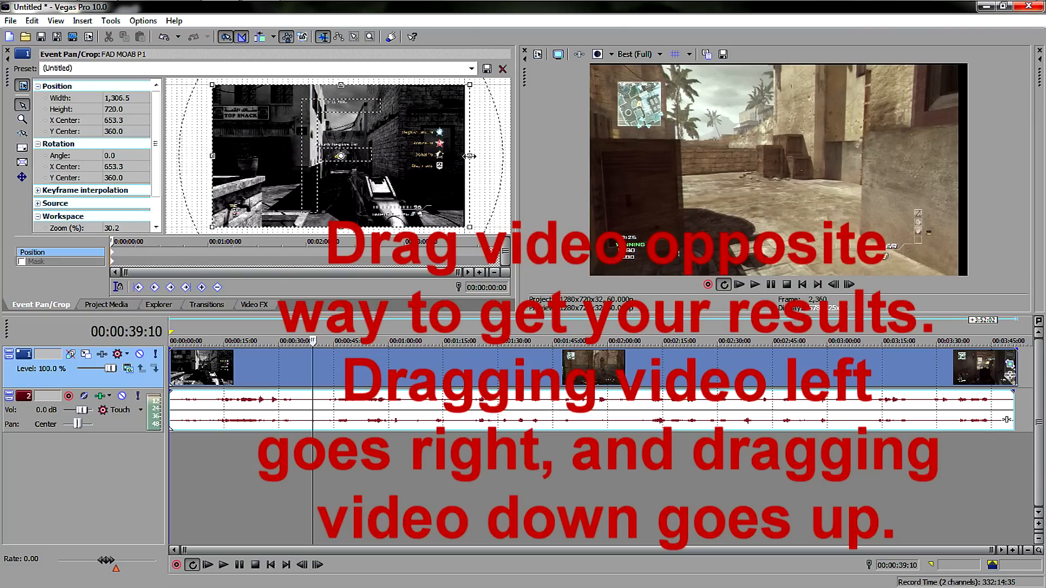
left_click_drag(468, 156, 460, 156)
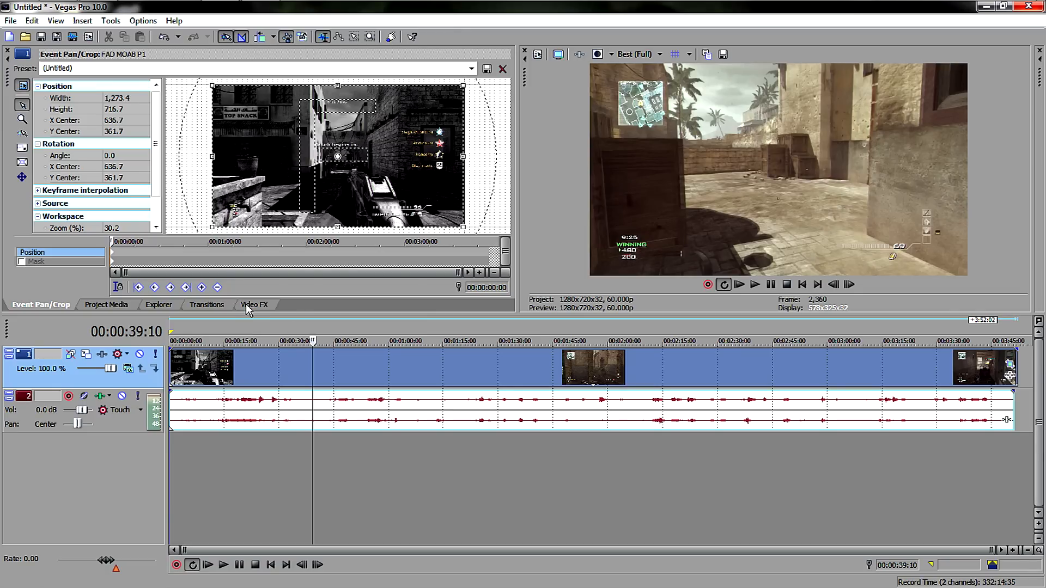
Apply the Color Corrector HD preset with saturation 1.388, gamma 0.925, gain 1.278, offset -14.2
left_click(254, 305)
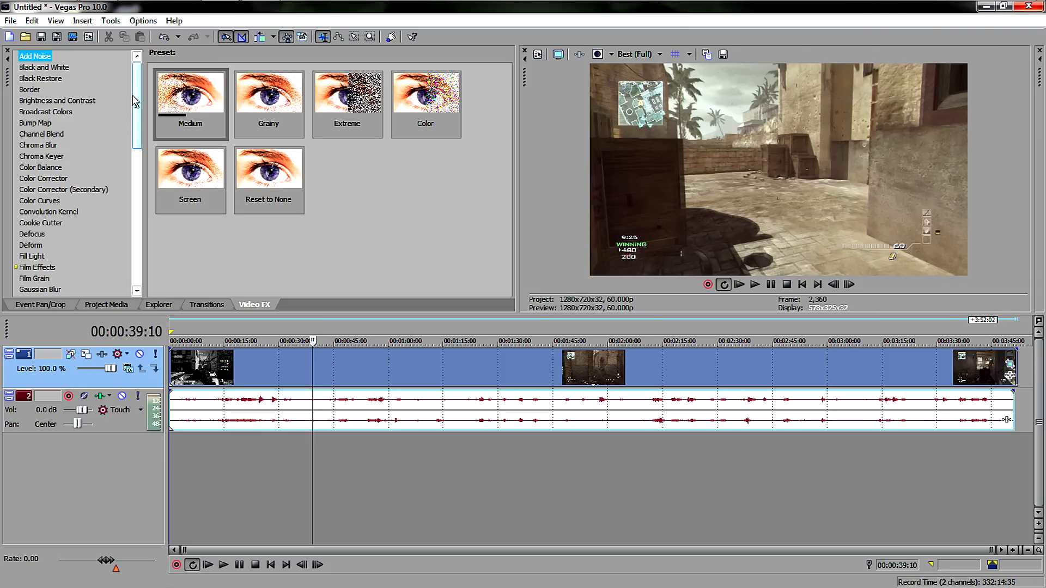
left_click(190, 92)
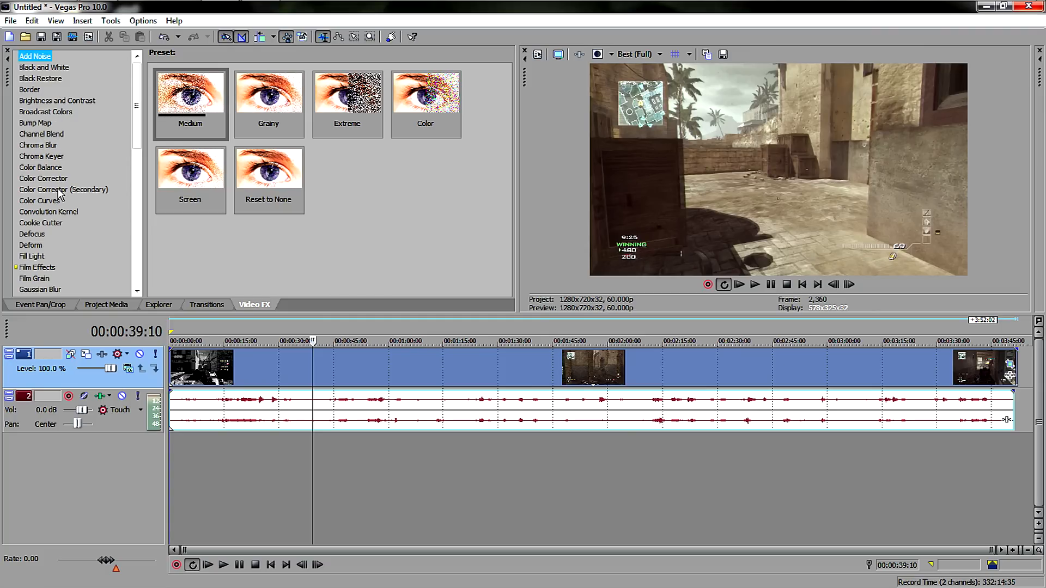
left_click(63, 189)
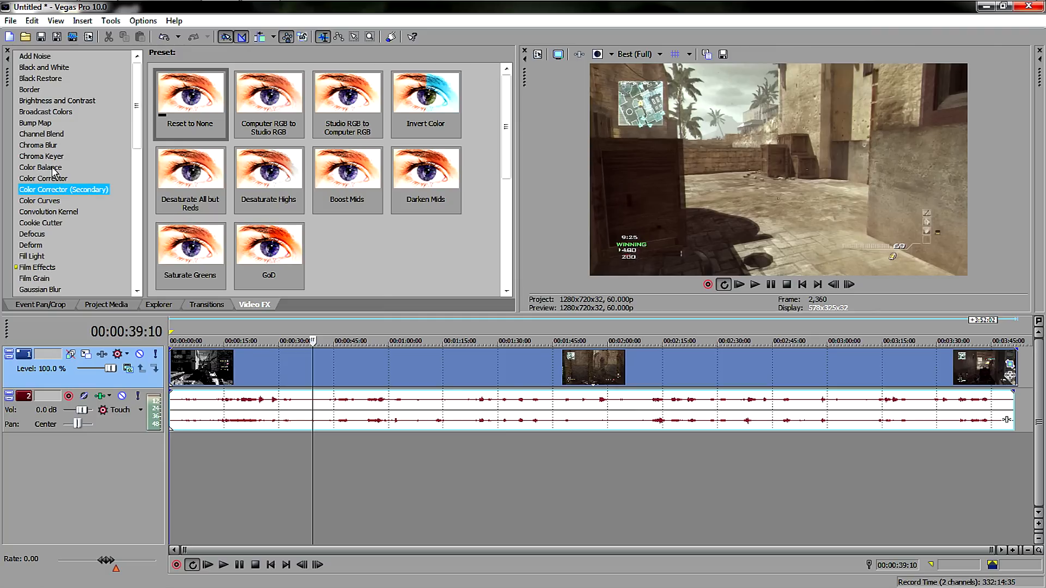
left_click(44, 178)
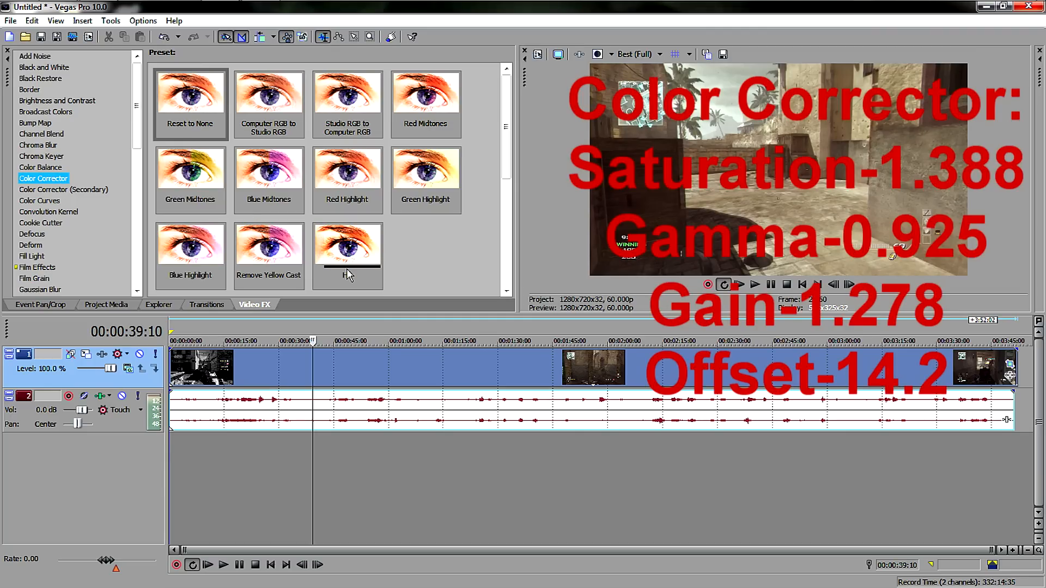
left_click(347, 247)
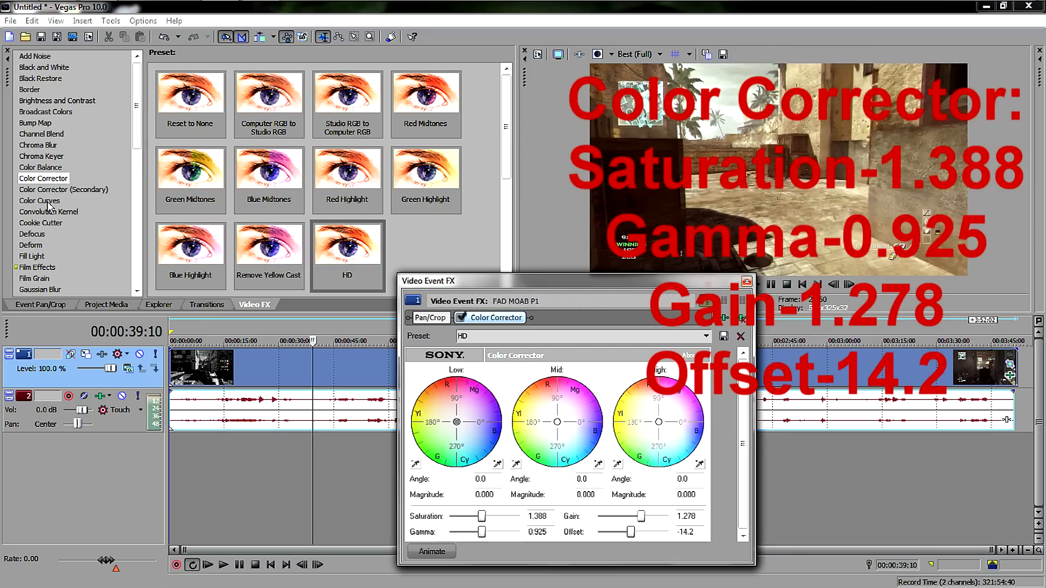
Apply the Color Curves HD preset and shape its RGB curve into a contrast-boosting S
left_click(39, 200)
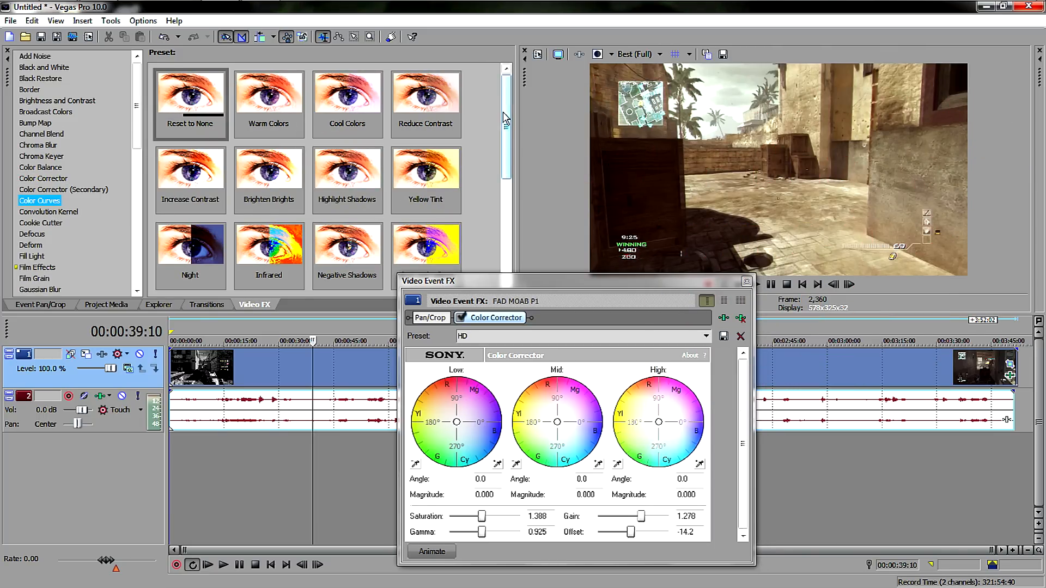
scroll("down", 3)
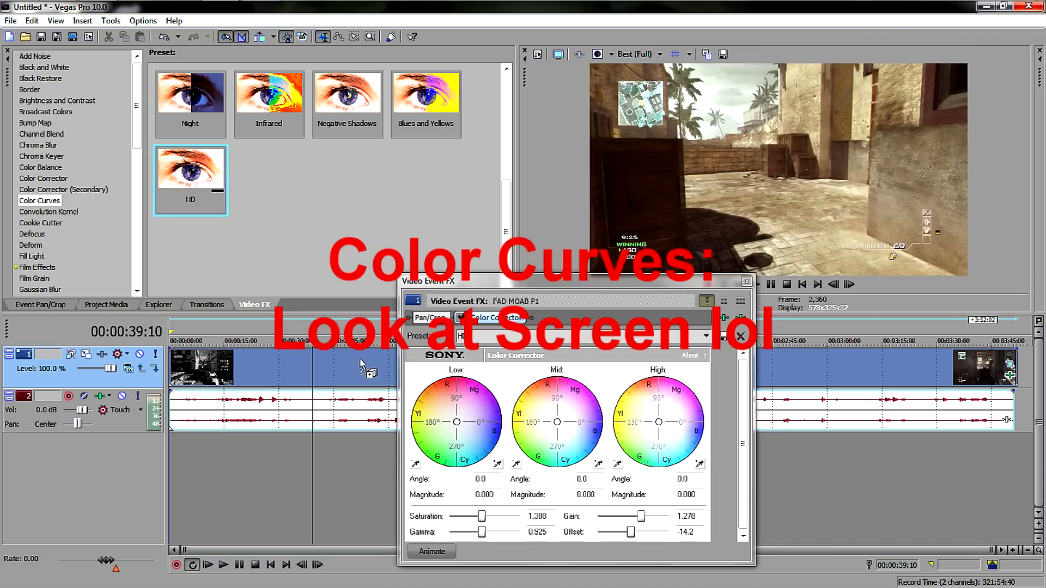
left_click(565, 317)
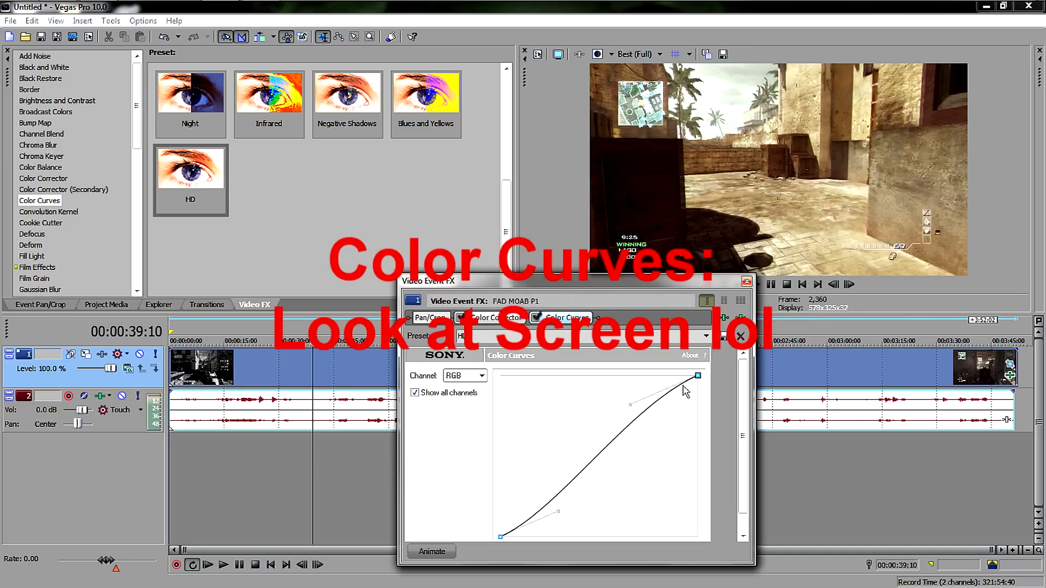
mouse_move(712, 359)
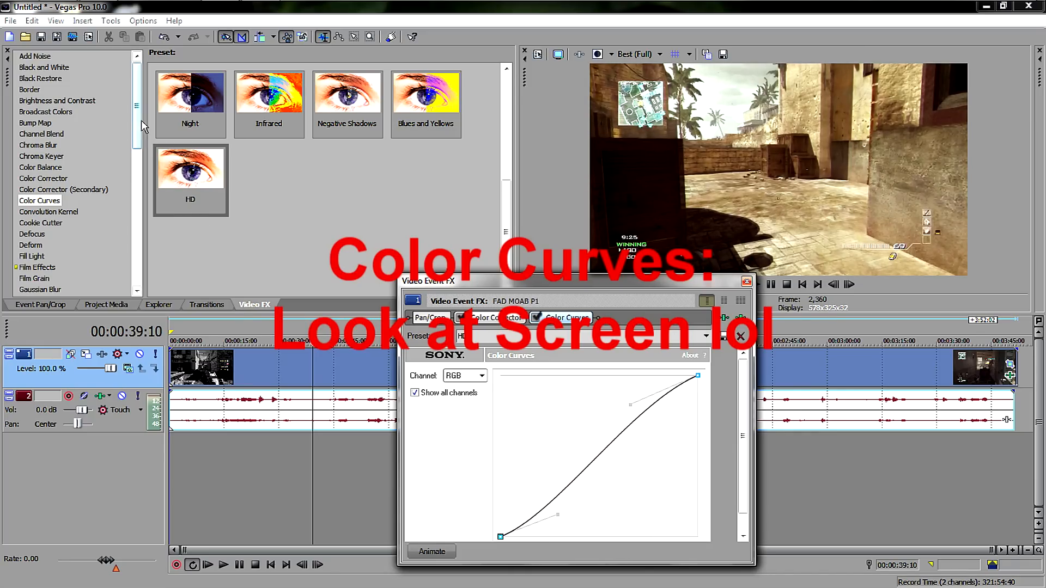
scroll("down", 3)
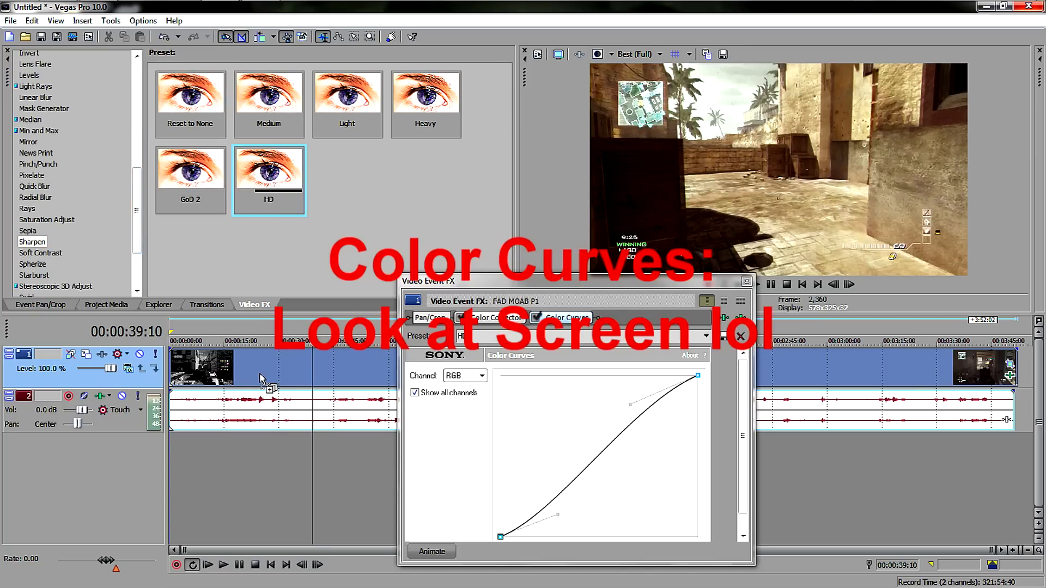
Add the Sharpen HD preset at amount 0.250, close Video Event FX and play back the graded clip
left_click(623, 317)
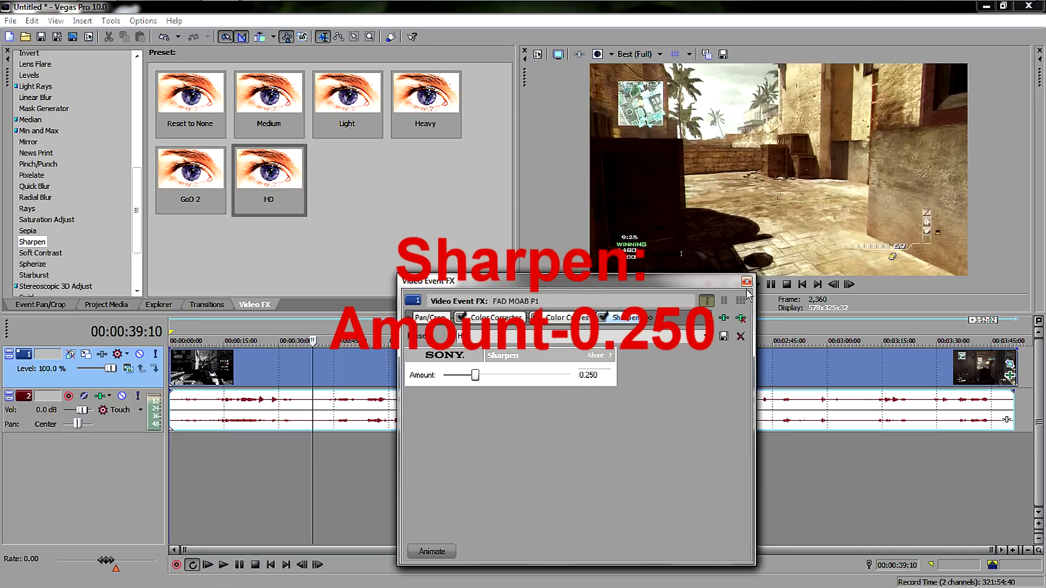
left_click(746, 281)
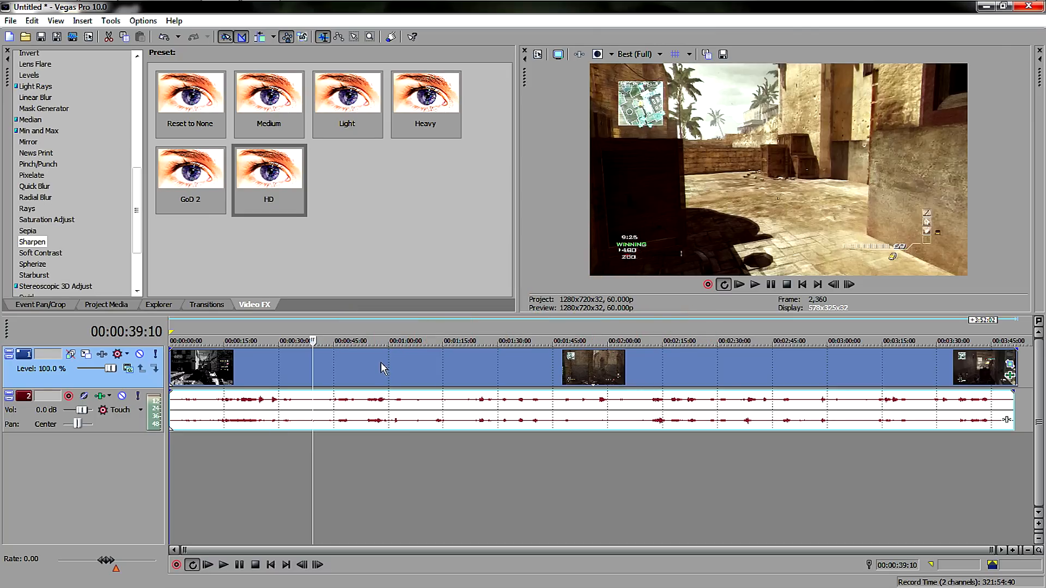
left_click(754, 285)
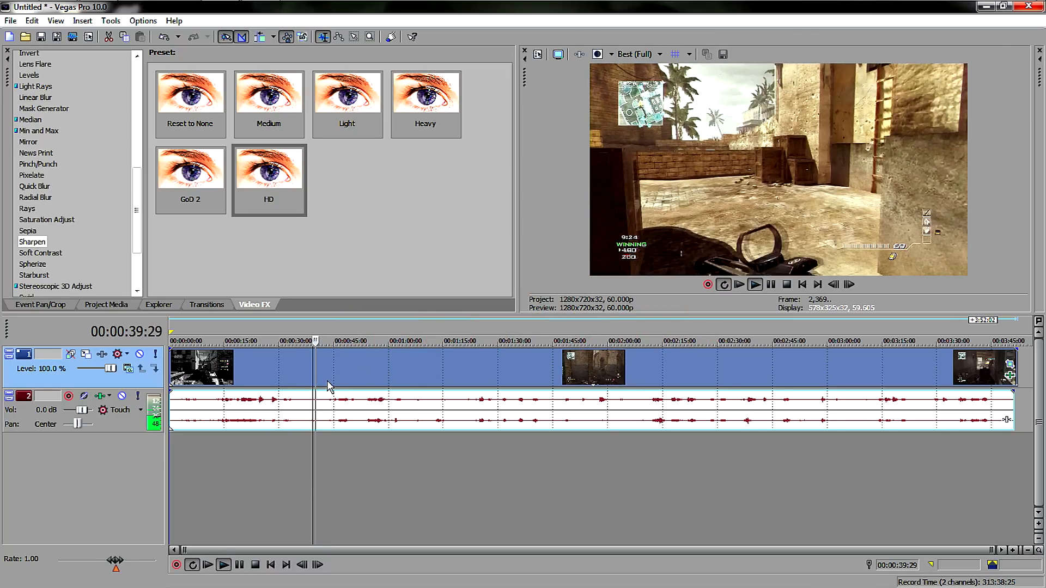